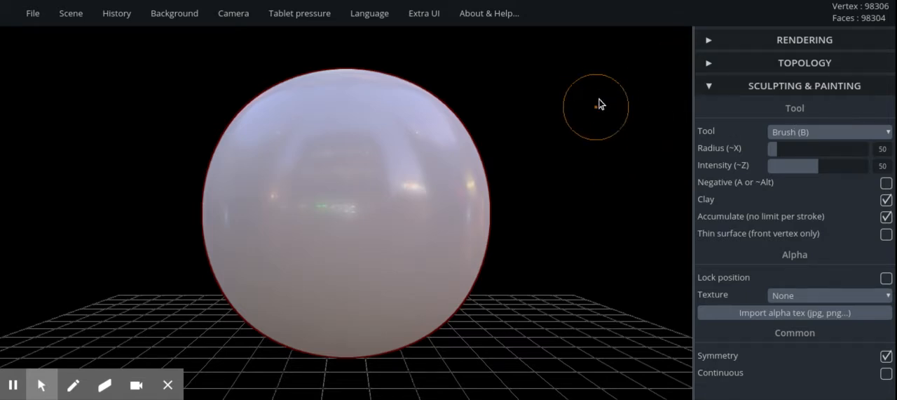
{"action": "mouse_move", "coordinate": [589, 151]}
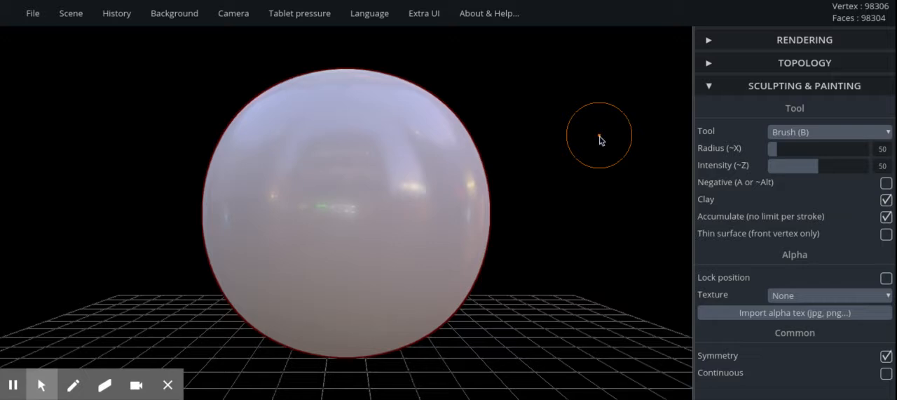
{"action": "mouse_move", "coordinate": [588, 138]}
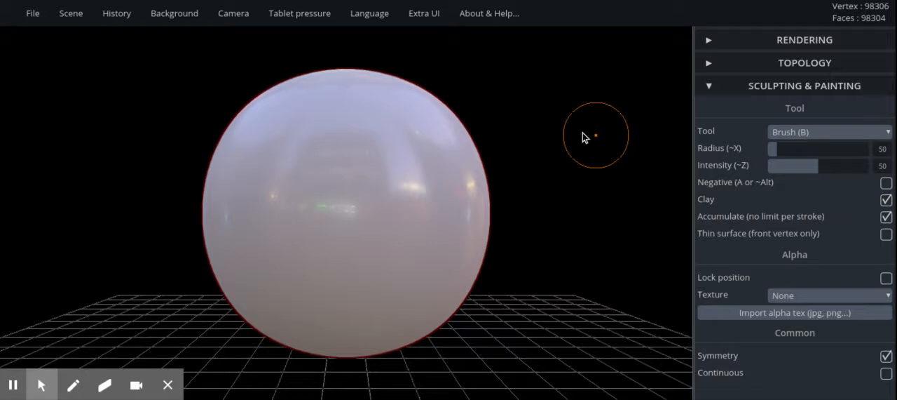
{"action": "mouse_move", "coordinate": [585, 73]}
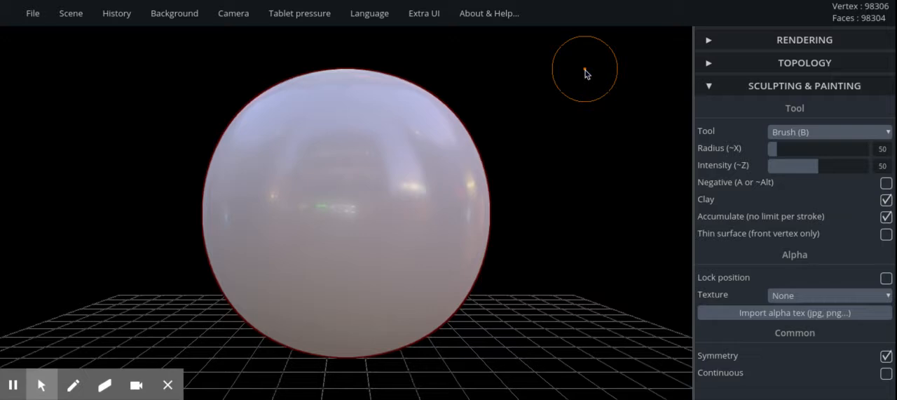
{"action": "mouse_move", "coordinate": [550, 132]}
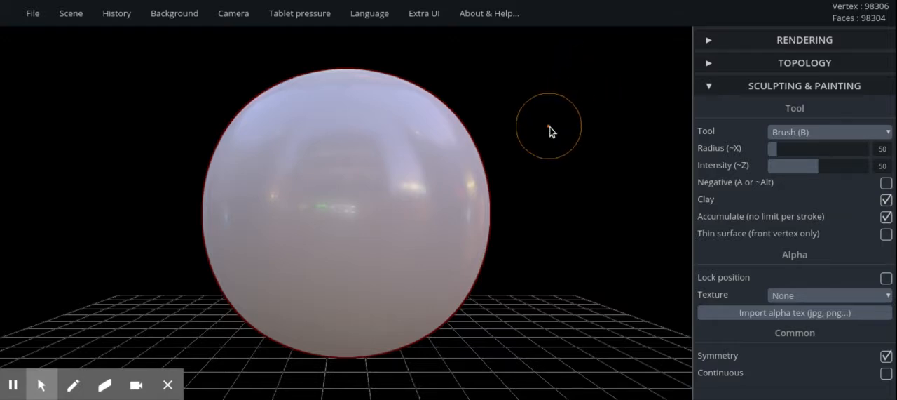
{"action": "mouse_move", "coordinate": [554, 240]}
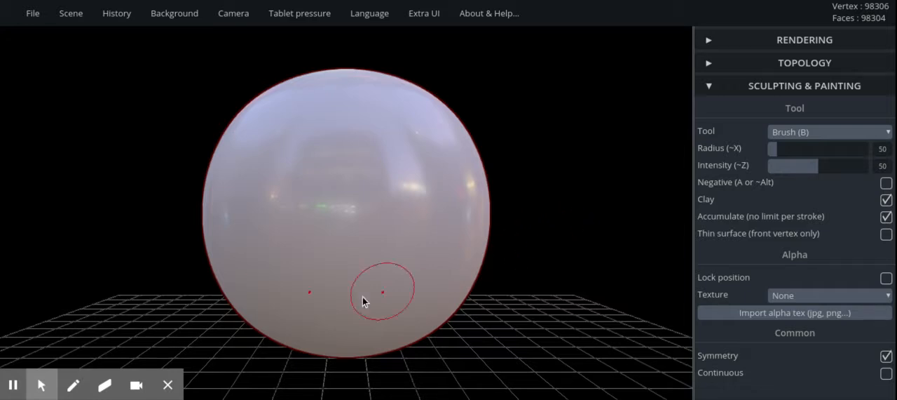
{"action": "mouse_move", "coordinate": [686, 195]}
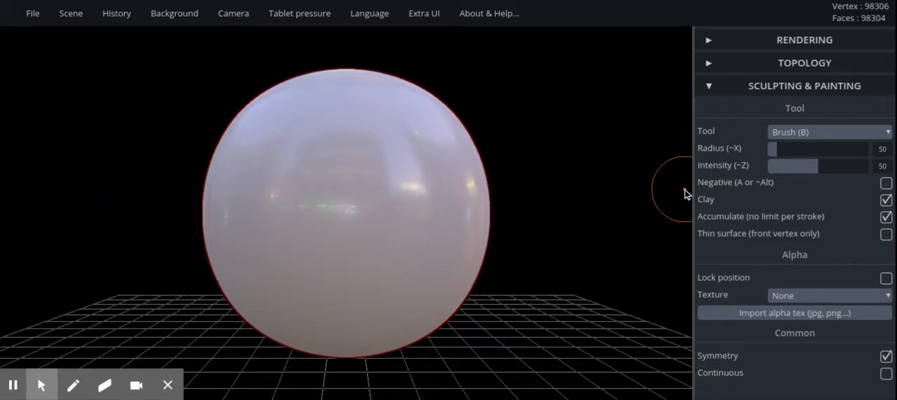
Step: Clear the scene to remove the default sphere
{"action": "left_click", "coordinate": [71, 12]}
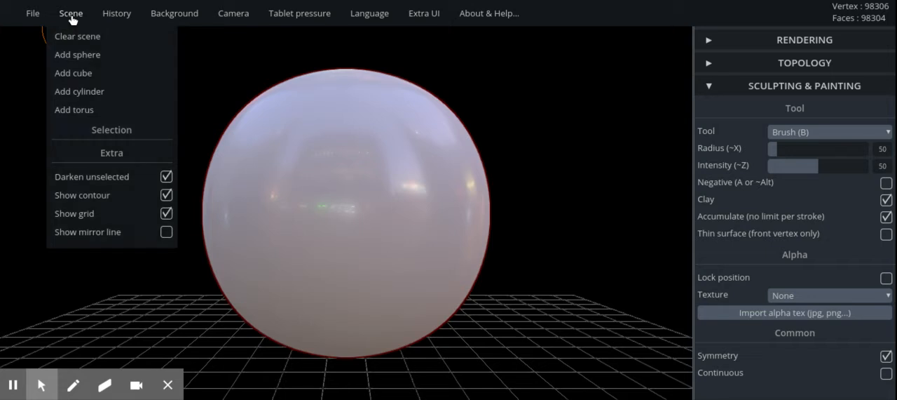
{"action": "left_click", "coordinate": [77, 36]}
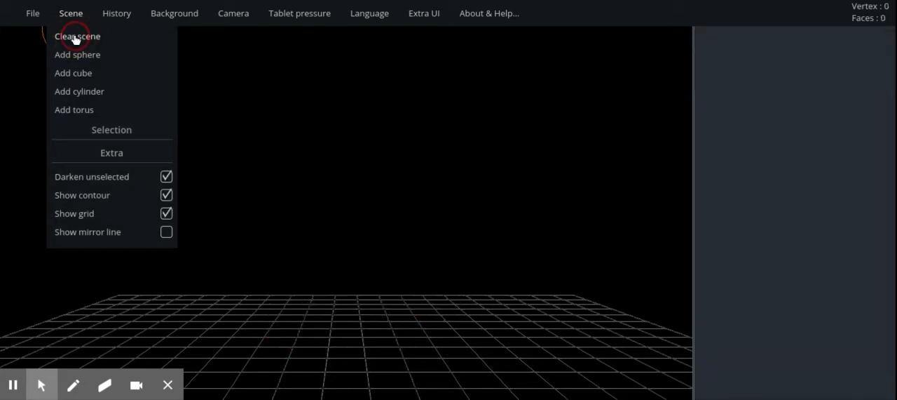
{"action": "left_click", "coordinate": [77, 35]}
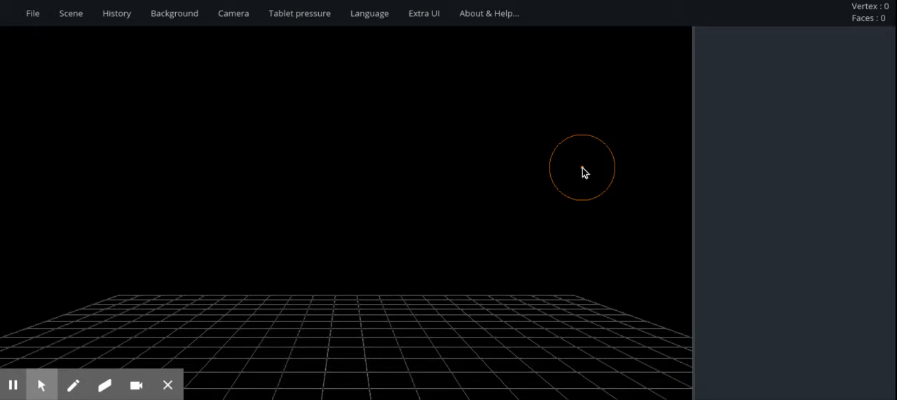
Step: Browse the File, History, Background and Camera menus without changing anything
{"action": "left_click", "coordinate": [33, 13]}
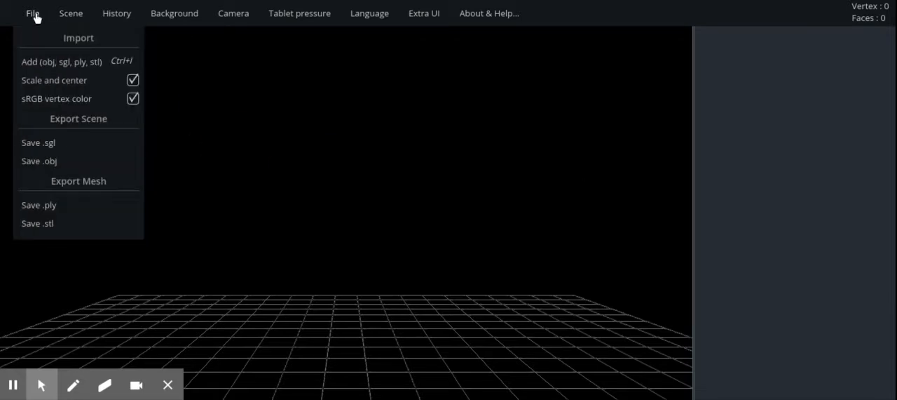
{"action": "mouse_move", "coordinate": [38, 223]}
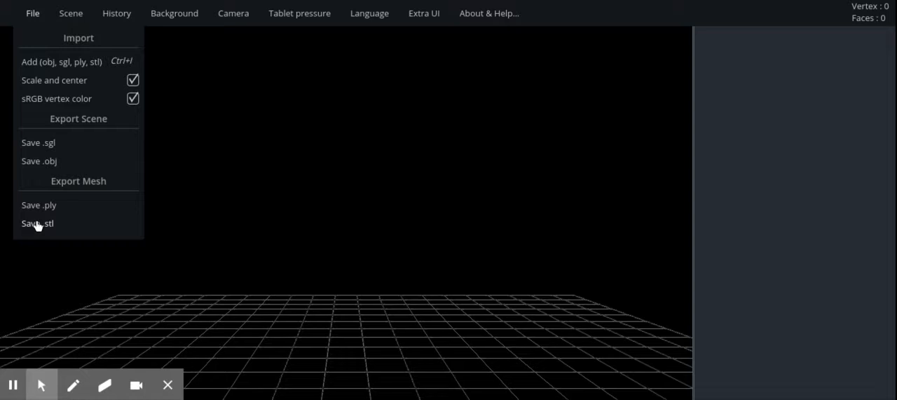
{"action": "mouse_move", "coordinate": [34, 220]}
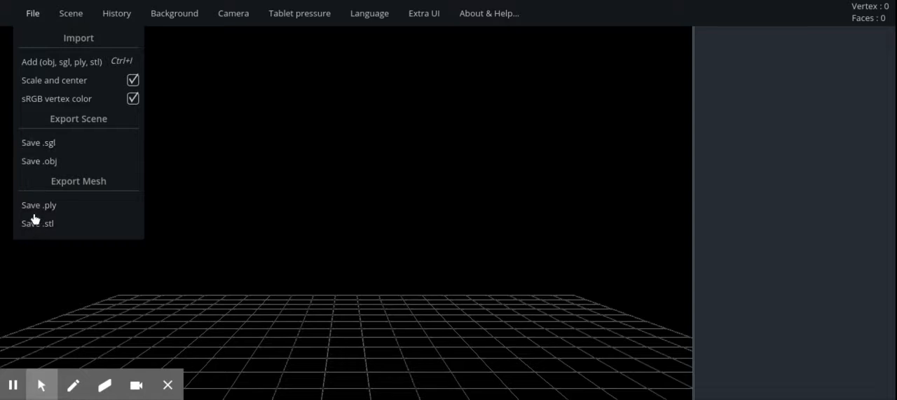
{"action": "left_click", "coordinate": [116, 13]}
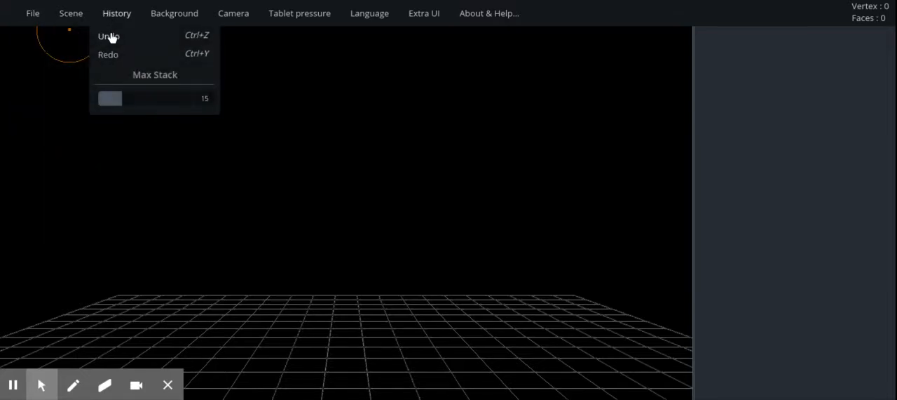
{"action": "left_click", "coordinate": [174, 13]}
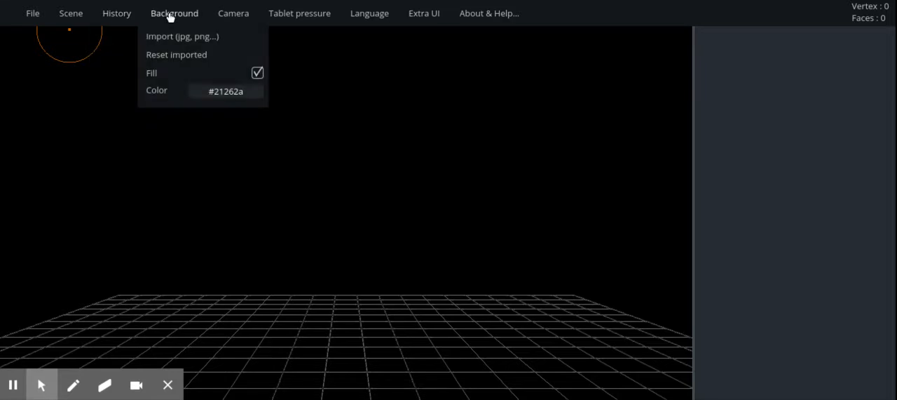
{"action": "mouse_move", "coordinate": [148, 97]}
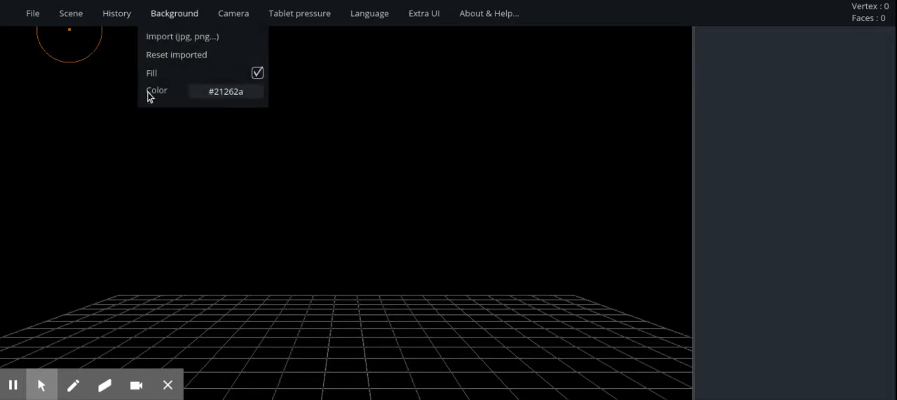
{"action": "left_click", "coordinate": [234, 13]}
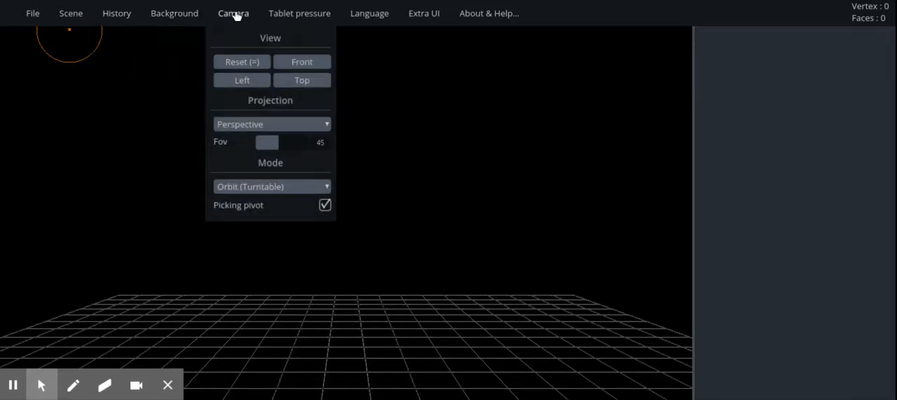
{"action": "left_click", "coordinate": [423, 13]}
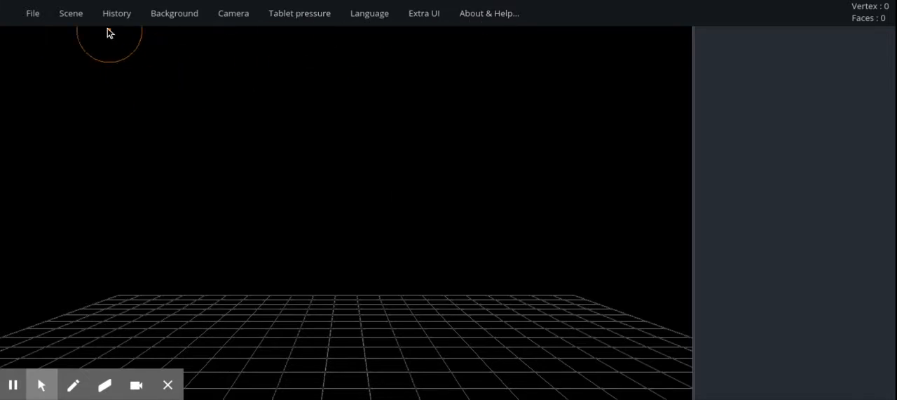
Step: Try adding a cube, then a cylinder and torus, clearing the scene between shapes
{"action": "left_click", "coordinate": [71, 13]}
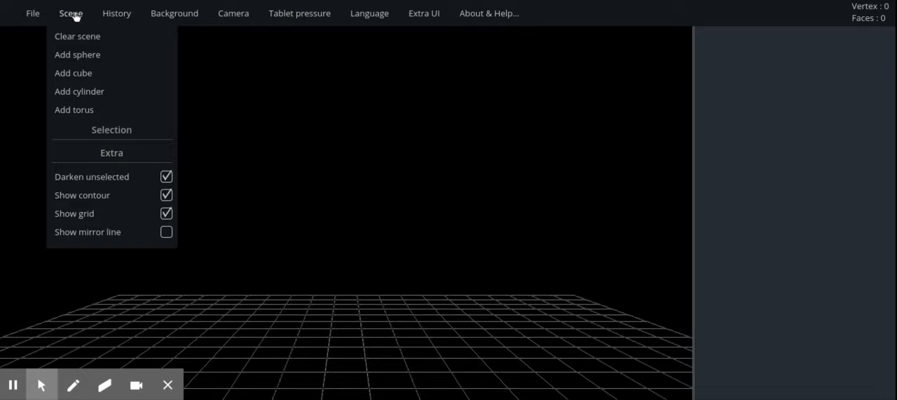
{"action": "mouse_move", "coordinate": [83, 59]}
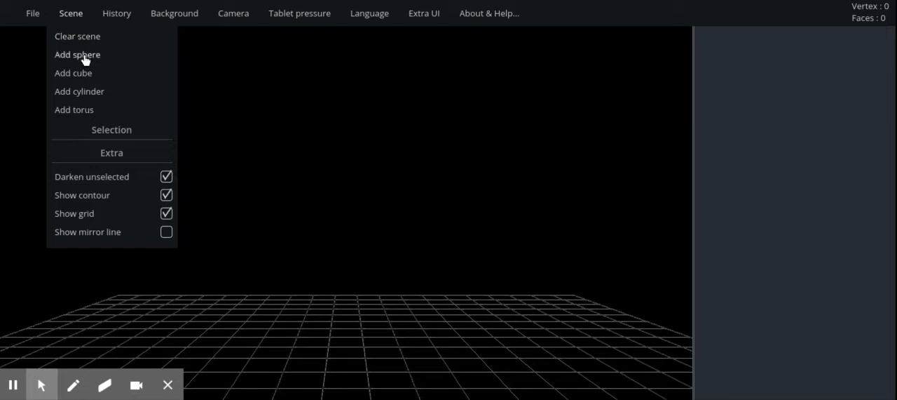
{"action": "left_click", "coordinate": [73, 73]}
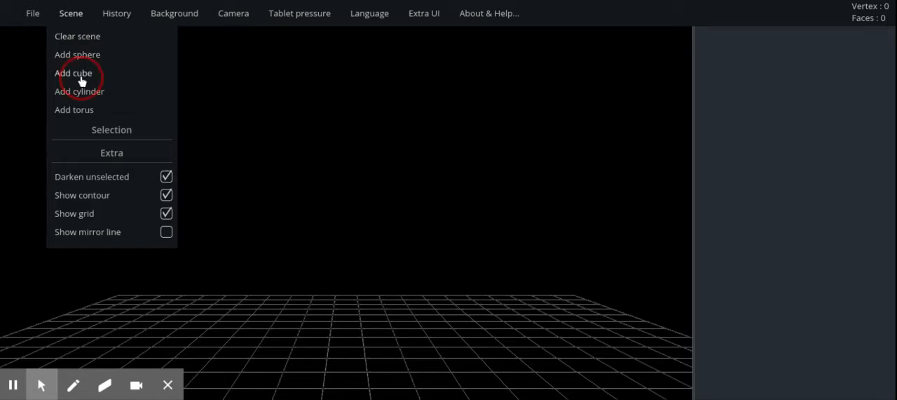
{"action": "left_click", "coordinate": [73, 72]}
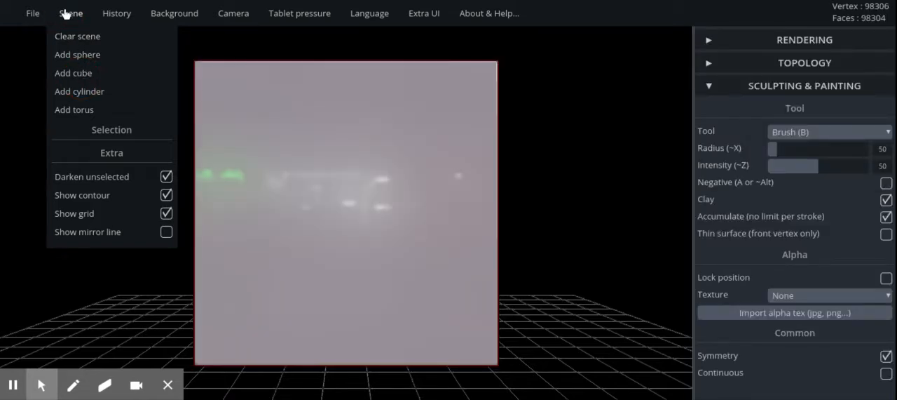
{"action": "left_click", "coordinate": [77, 36]}
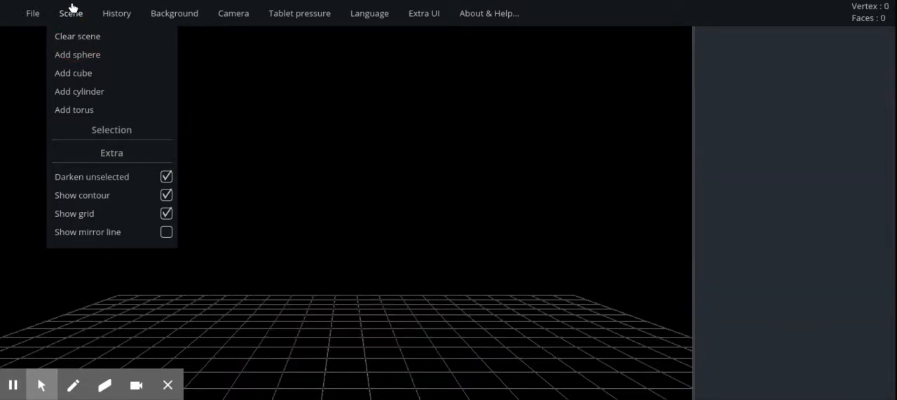
{"action": "left_click", "coordinate": [80, 91]}
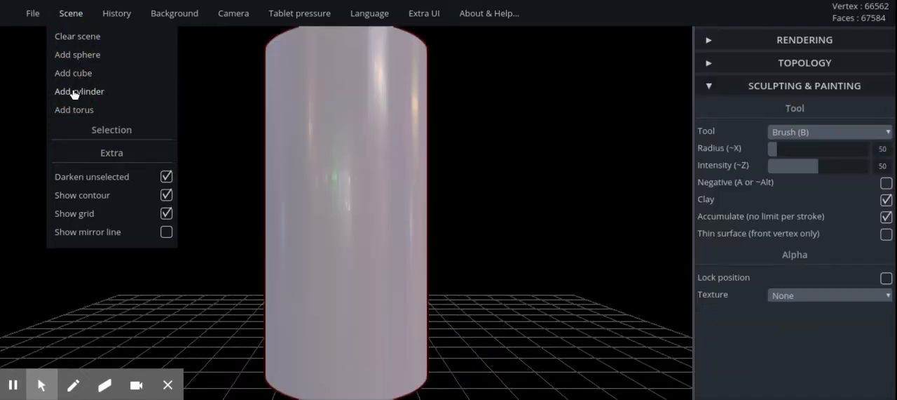
{"action": "left_click", "coordinate": [77, 36]}
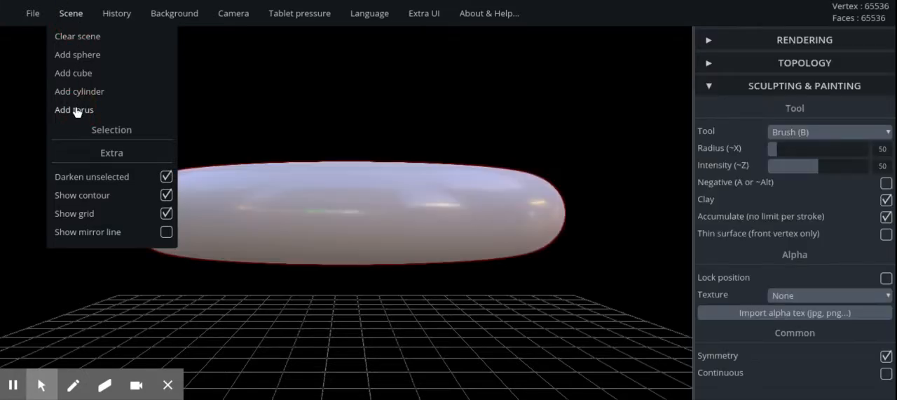
{"action": "left_click", "coordinate": [74, 110]}
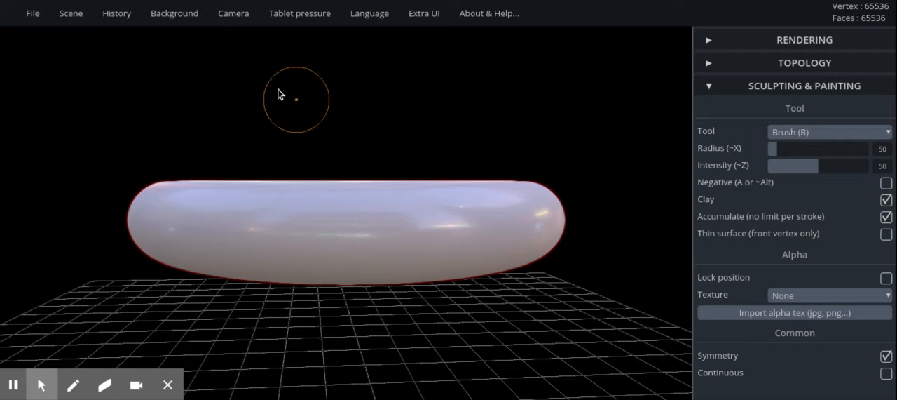
Step: Add a cylinder once more, then clear every object from the scene
{"action": "left_click", "coordinate": [71, 13]}
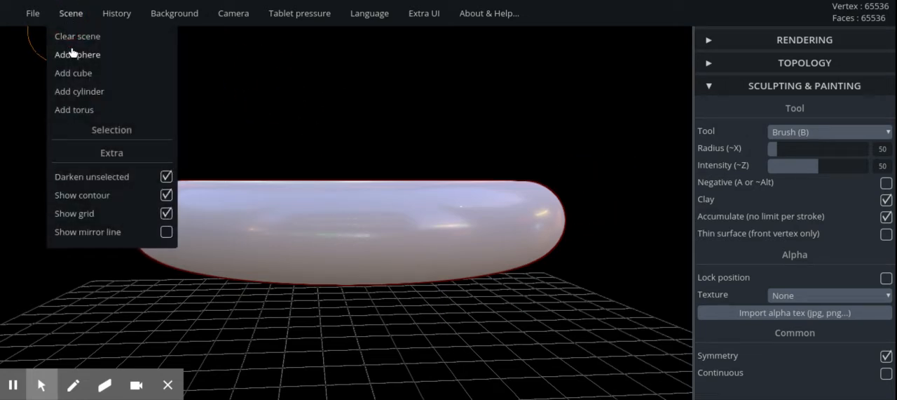
{"action": "left_click", "coordinate": [78, 91]}
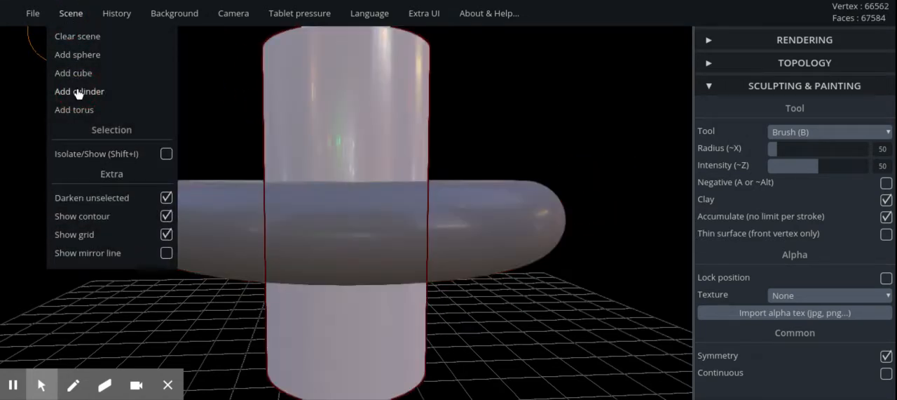
{"action": "left_click", "coordinate": [74, 109]}
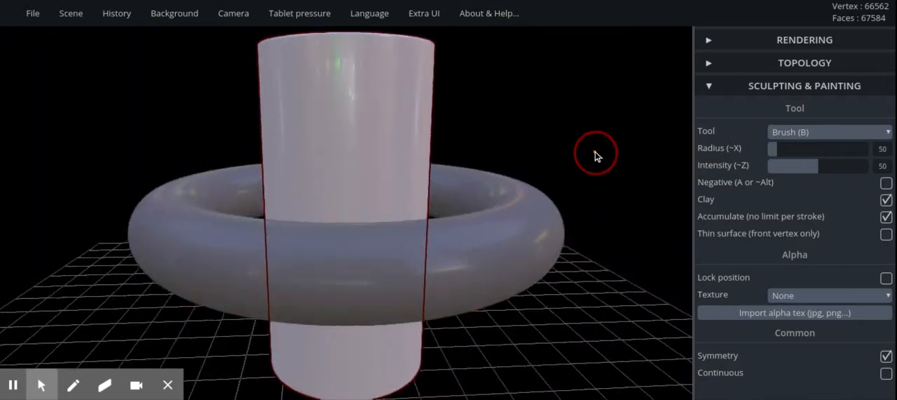
{"action": "left_click", "coordinate": [71, 13]}
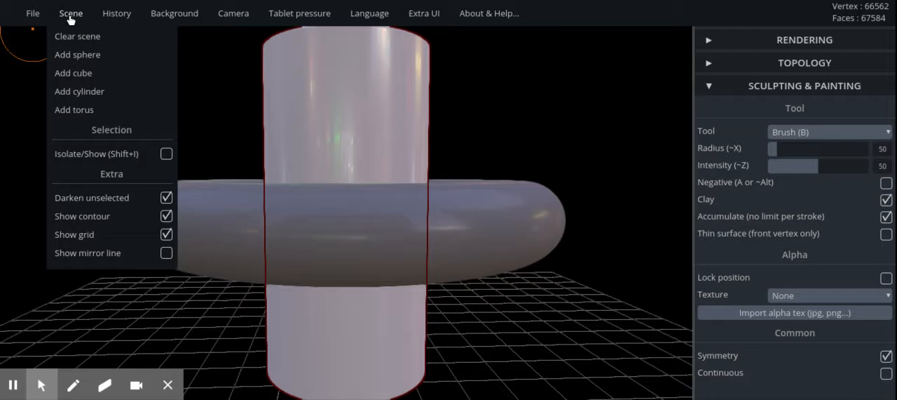
{"action": "left_click", "coordinate": [77, 36]}
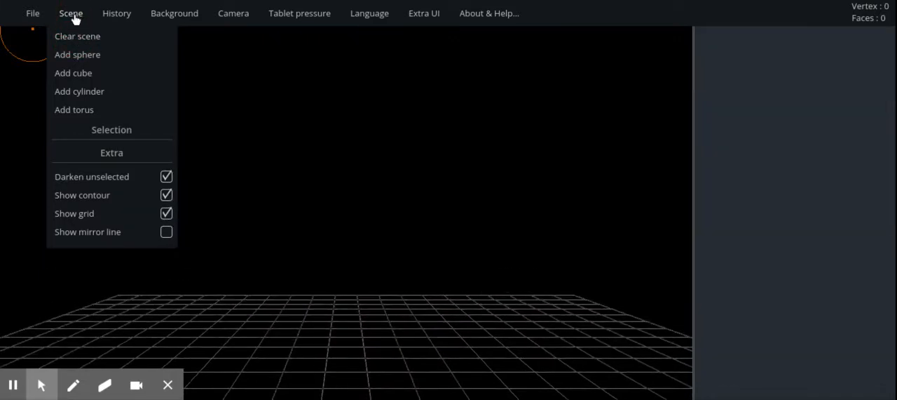
Step: Add a plain cube and orbit to view it from above, then at an angle
{"action": "left_click", "coordinate": [73, 72]}
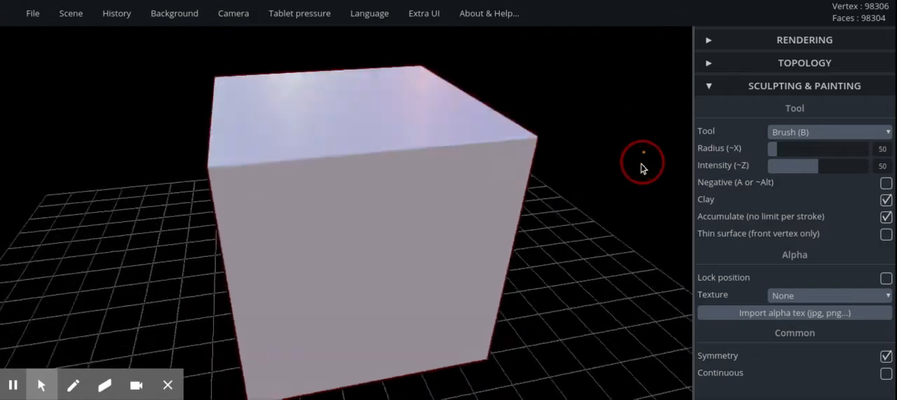
{"action": "left_click_drag", "start_coordinate": [642, 166], "coordinate": [587, 234]}
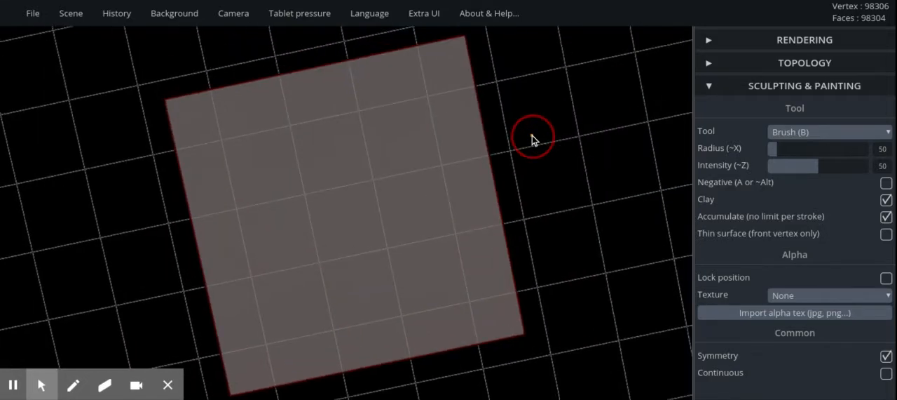
{"action": "left_click_drag", "start_coordinate": [532, 136], "coordinate": [449, 309]}
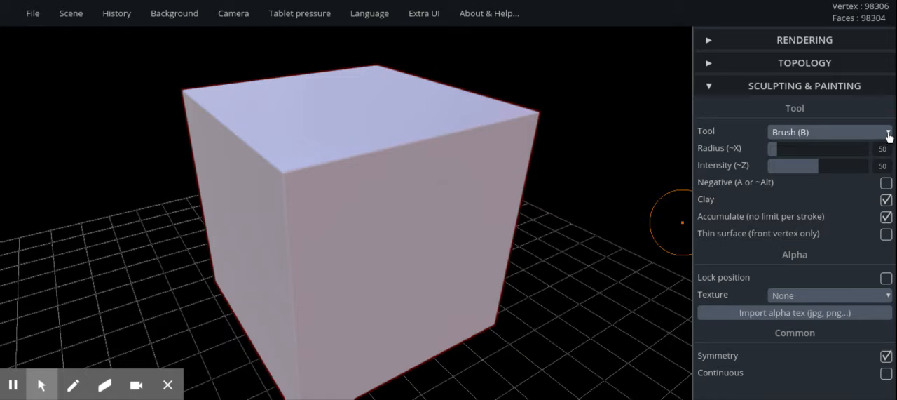
{"action": "mouse_move", "coordinate": [867, 145]}
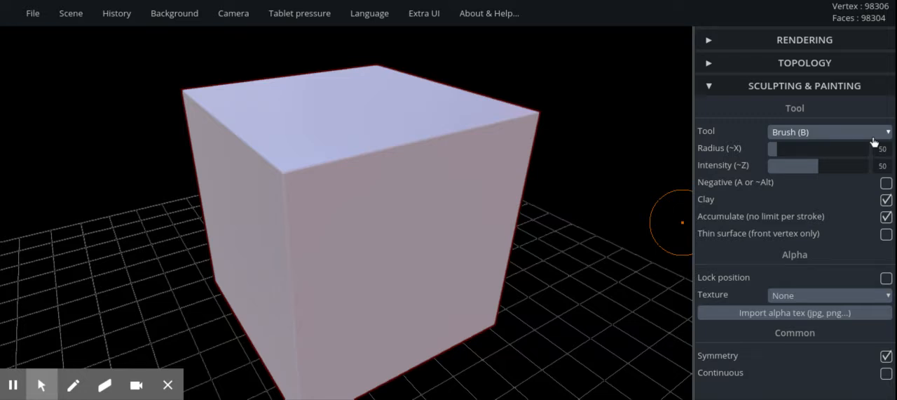
Step: Choose the Paint tool from the sculpting Tool dropdown, then reopen the dropdown
{"action": "left_click", "coordinate": [829, 132]}
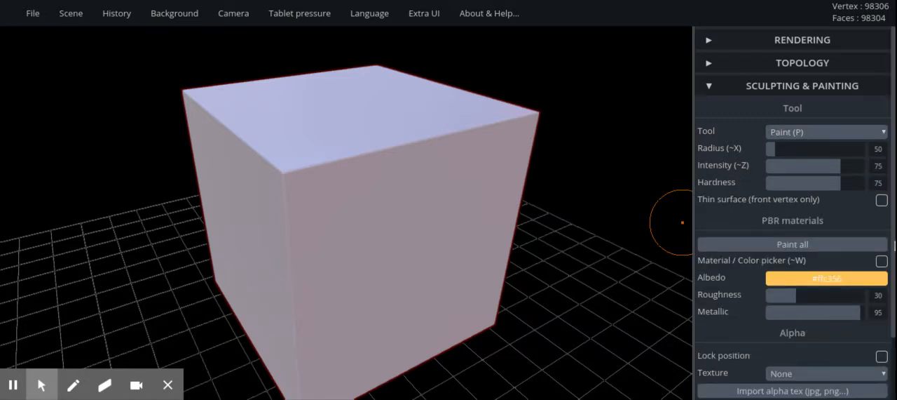
{"action": "left_click", "coordinate": [826, 277]}
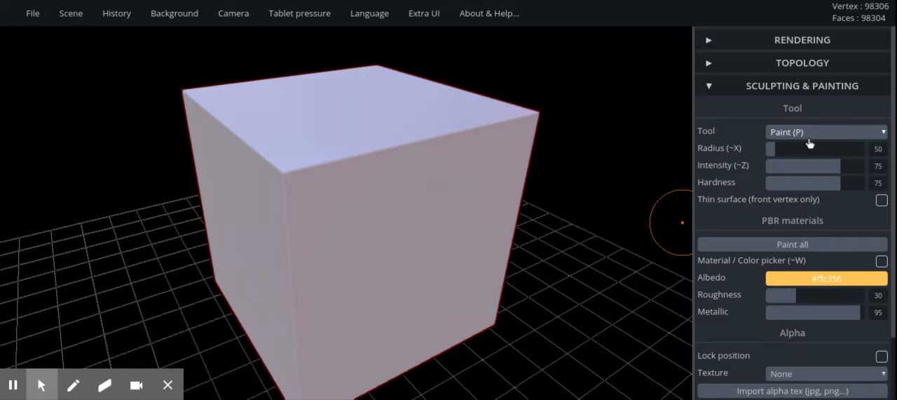
{"action": "left_click", "coordinate": [828, 132]}
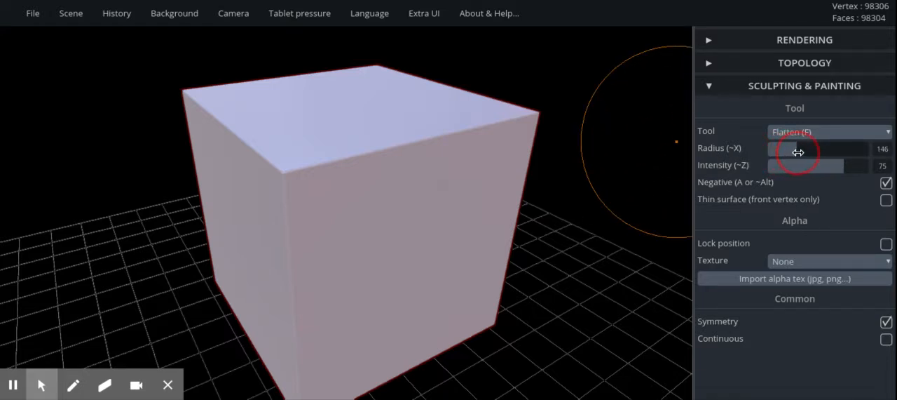
Step: Set the Flatten brush radius to 56 and dent the cube's top edges
{"action": "left_click_drag", "start_coordinate": [814, 148], "coordinate": [775, 149]}
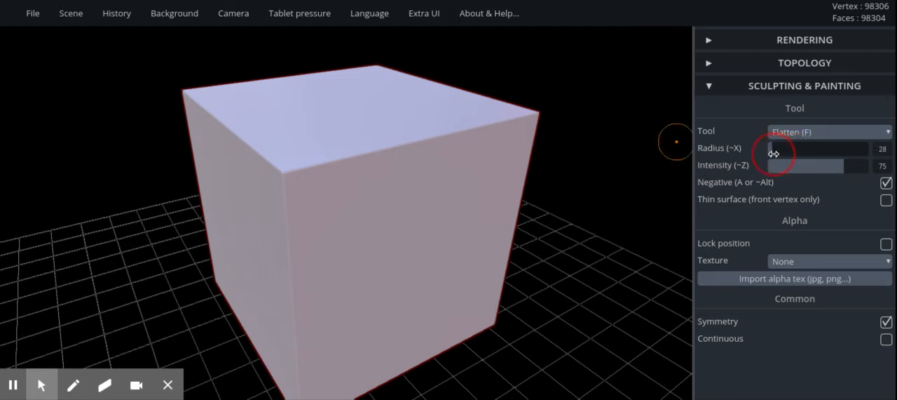
{"action": "left_click_drag", "start_coordinate": [771, 148], "coordinate": [789, 148]}
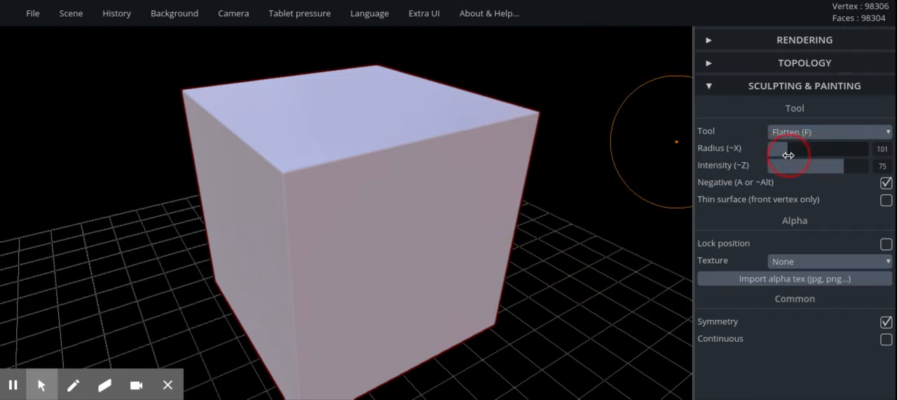
{"action": "left_click_drag", "start_coordinate": [785, 148], "coordinate": [775, 148]}
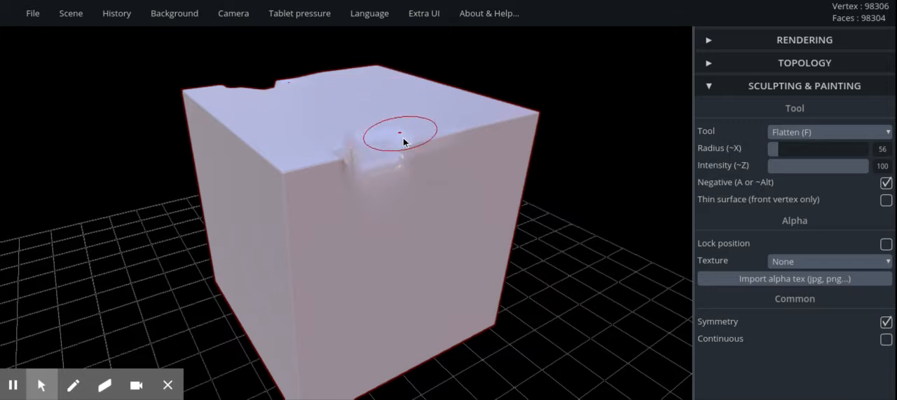
{"action": "left_click_drag", "start_coordinate": [400, 133], "coordinate": [484, 193]}
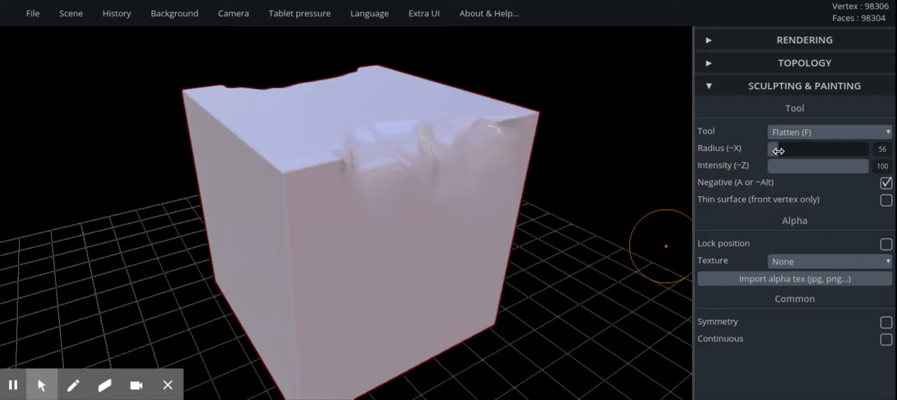
Step: Widen the Flatten brush to radius 252 and press a broad hollow across the top
{"action": "left_click_drag", "start_coordinate": [778, 149], "coordinate": [835, 157]}
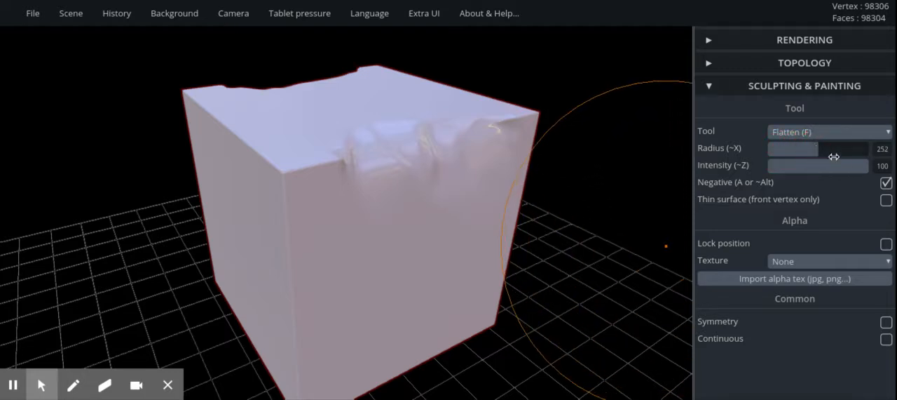
{"action": "left_click_drag", "start_coordinate": [819, 165], "coordinate": [867, 167]}
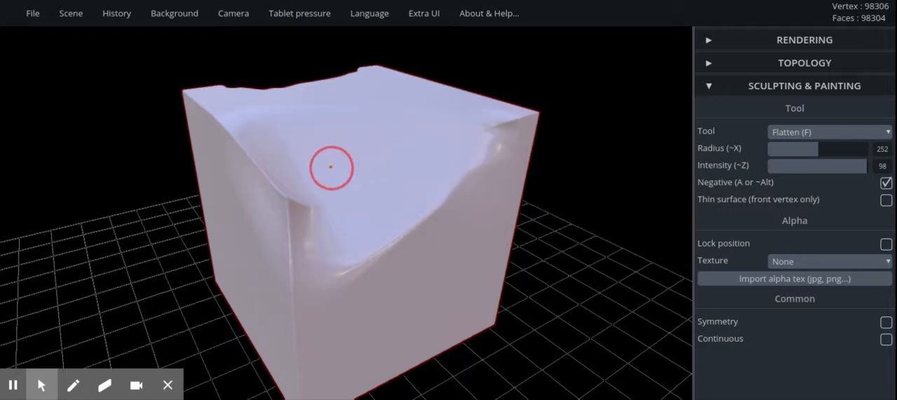
{"action": "left_click_drag", "start_coordinate": [330, 168], "coordinate": [585, 101]}
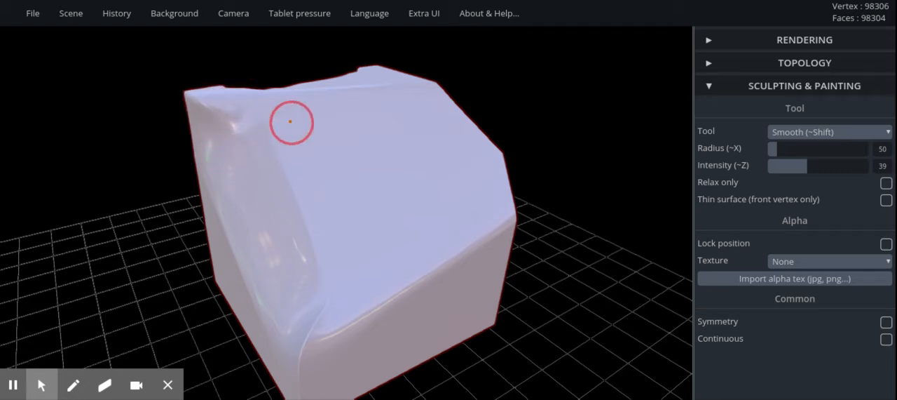
Step: Adjust the brush and twist spiral swirls into the cube's front face
{"action": "left_click_drag", "start_coordinate": [787, 165], "coordinate": [811, 165]}
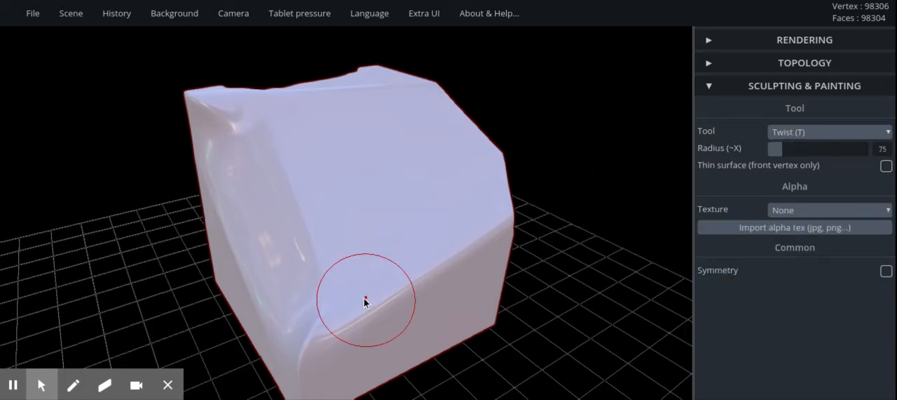
{"action": "left_click_drag", "start_coordinate": [364, 301], "coordinate": [396, 340]}
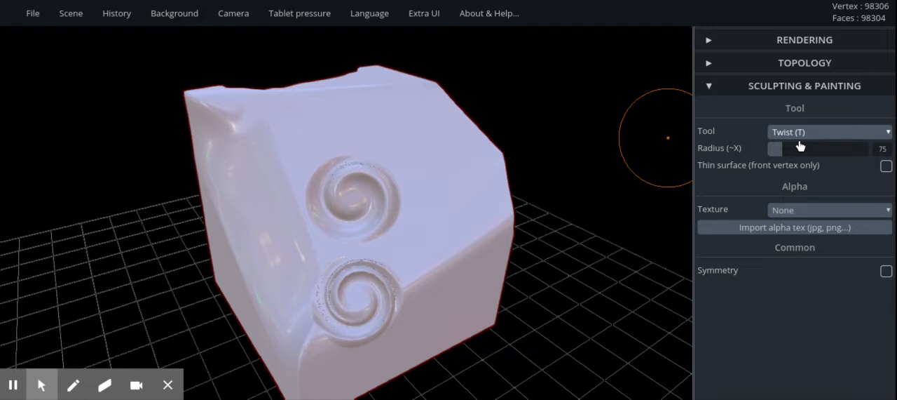
{"action": "left_click", "coordinate": [829, 131]}
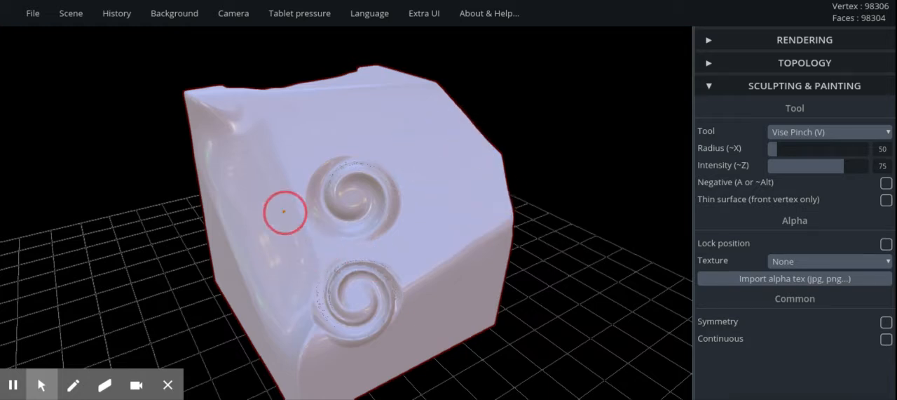
{"action": "mouse_move", "coordinate": [673, 200]}
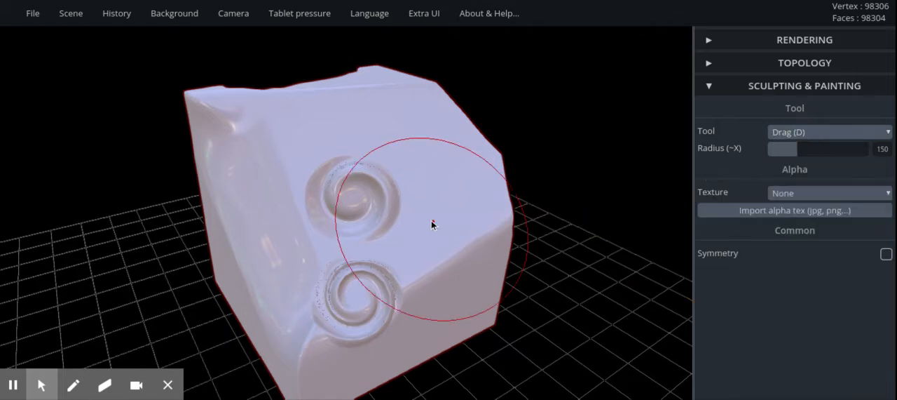
Step: Drag out a horn-like arm, then stretch the lower-left side into a long lobe
{"action": "left_click_drag", "start_coordinate": [432, 225], "coordinate": [599, 203]}
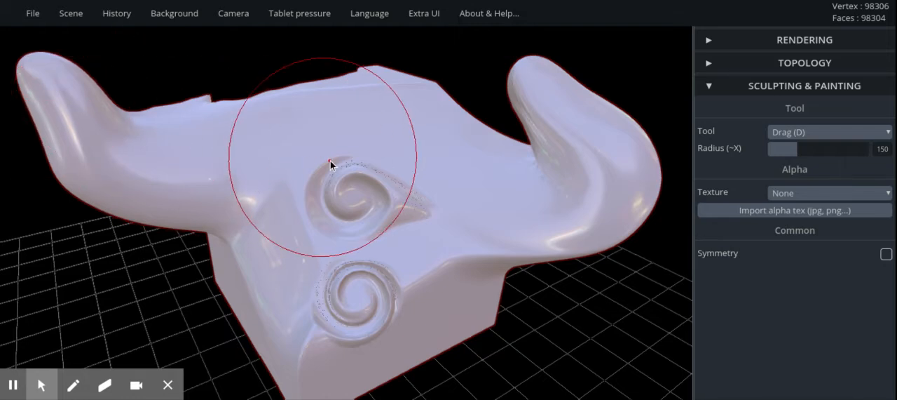
{"action": "left_click_drag", "start_coordinate": [330, 162], "coordinate": [215, 317]}
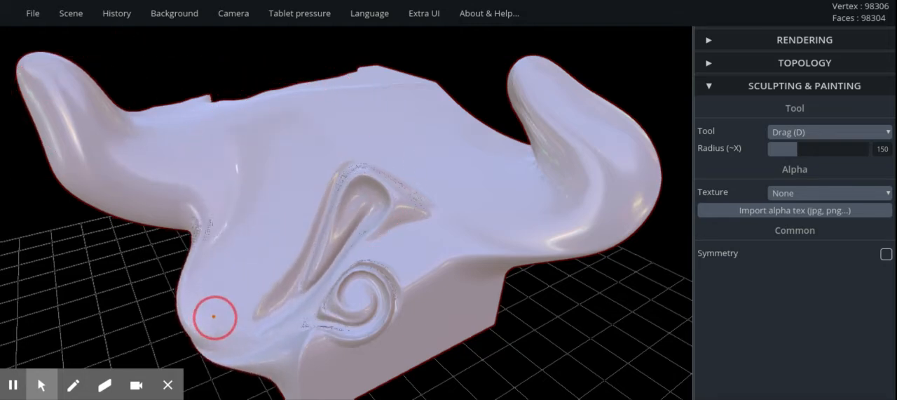
{"action": "left_click_drag", "start_coordinate": [214, 318], "coordinate": [26, 286]}
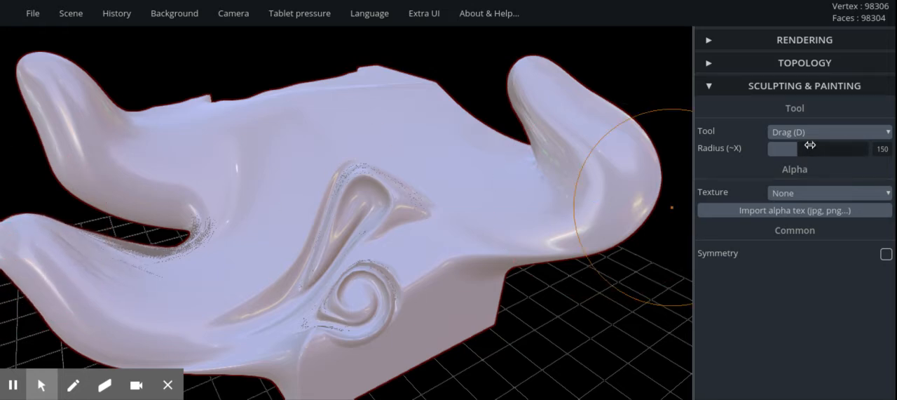
Step: Shrink the Drag radius to 34 and pull thin spikes from the top and front
{"action": "left_click_drag", "start_coordinate": [827, 148], "coordinate": [771, 148]}
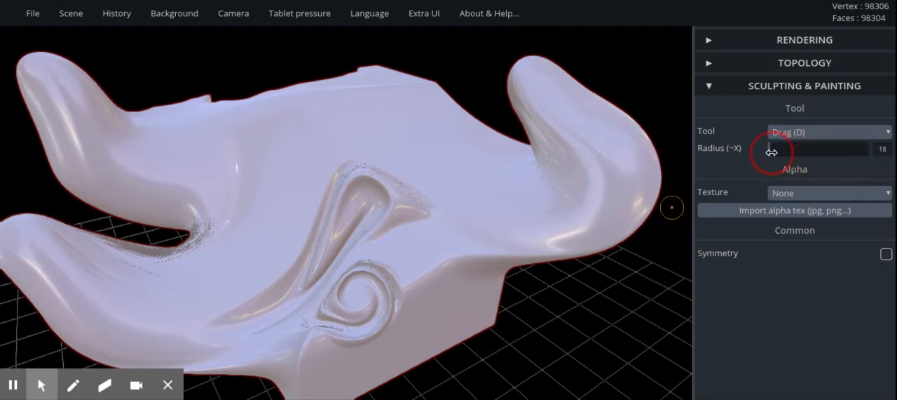
{"action": "left_click_drag", "start_coordinate": [771, 148], "coordinate": [827, 148]}
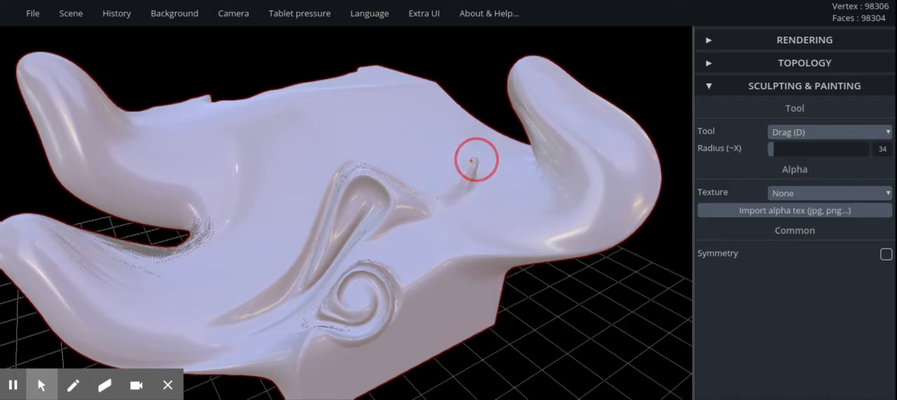
{"action": "left_click_drag", "start_coordinate": [477, 159], "coordinate": [400, 80]}
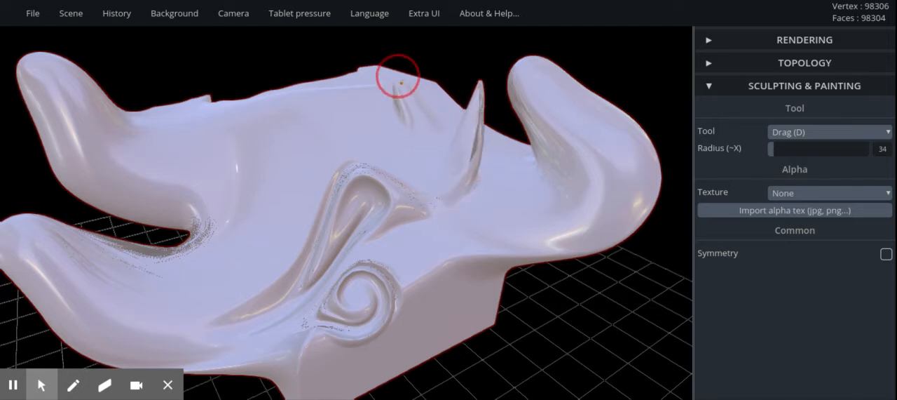
{"action": "left_click_drag", "start_coordinate": [399, 80], "coordinate": [249, 53]}
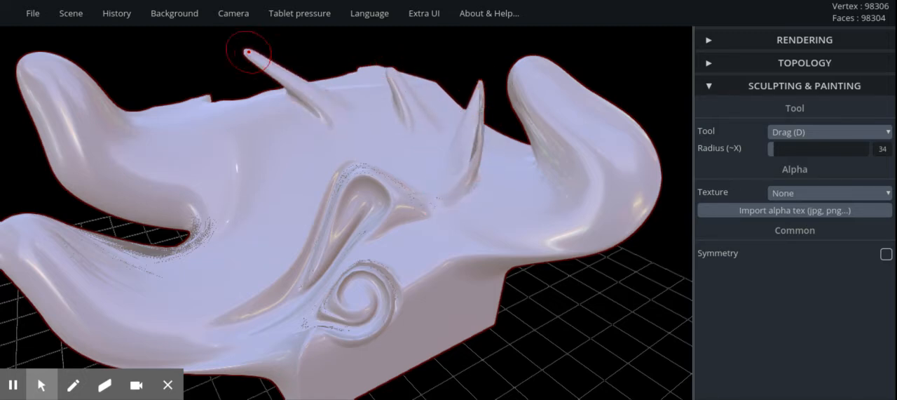
{"action": "left_click_drag", "start_coordinate": [249, 52], "coordinate": [246, 150]}
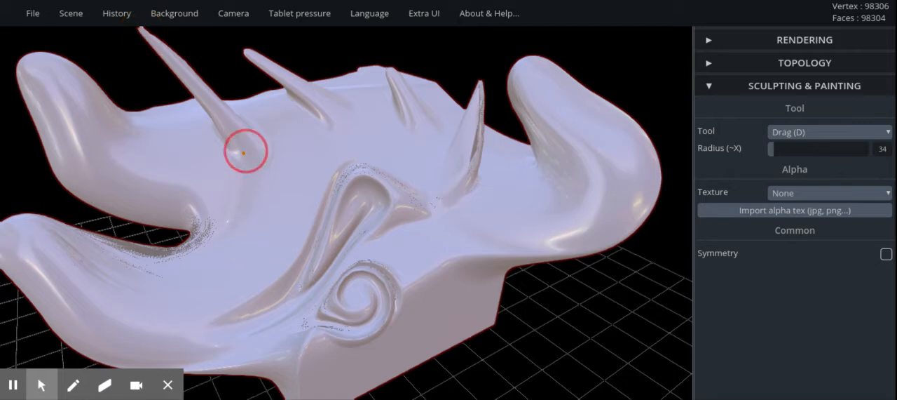
{"action": "left_click_drag", "start_coordinate": [245, 151], "coordinate": [288, 217]}
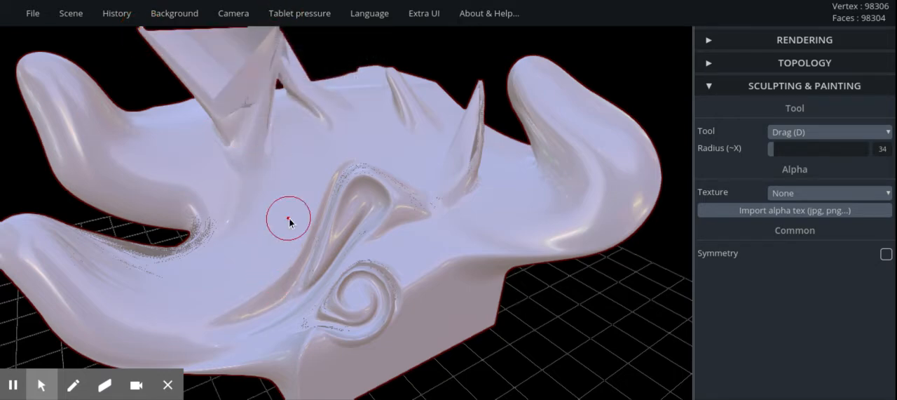
{"action": "left_click", "coordinate": [116, 12]}
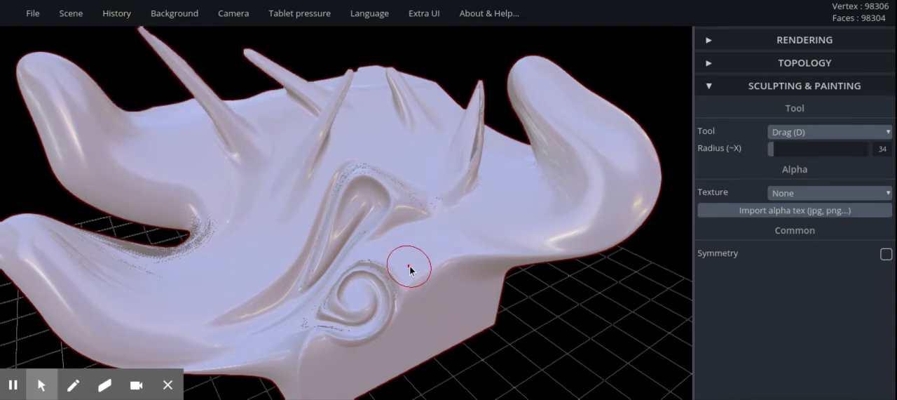
{"action": "left_click_drag", "start_coordinate": [410, 267], "coordinate": [530, 270]}
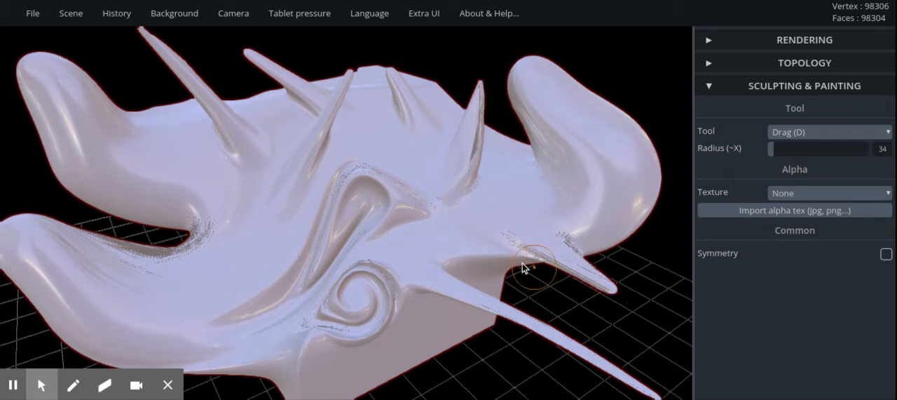
{"action": "left_click", "coordinate": [174, 13]}
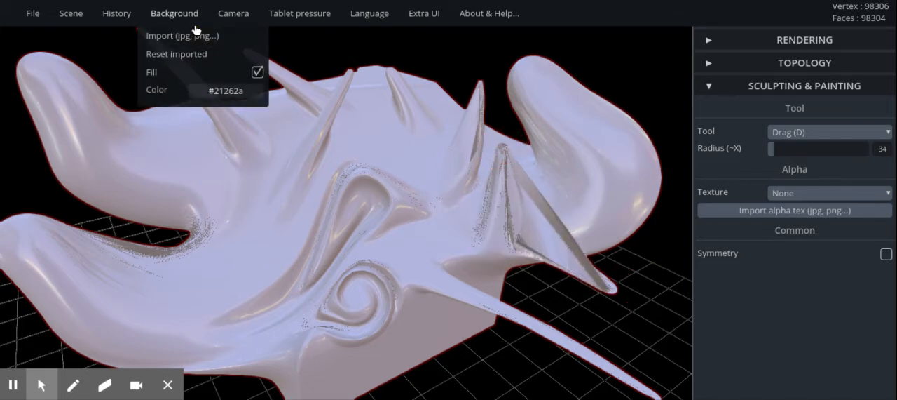
Step: Pull long spikes outward from the side, upper left and across the side surface
{"action": "left_click", "coordinate": [116, 12]}
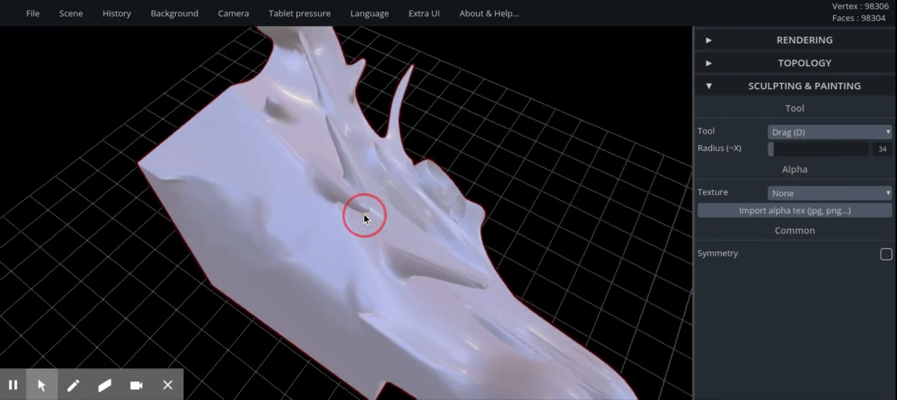
{"action": "left_click_drag", "start_coordinate": [364, 215], "coordinate": [56, 326]}
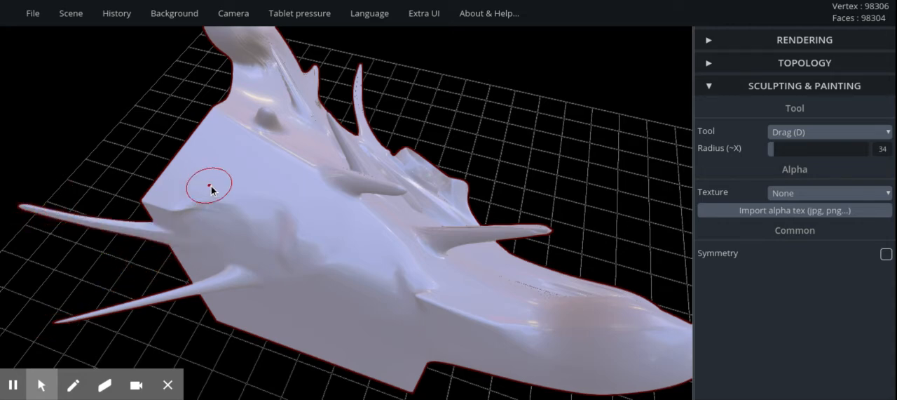
{"action": "left_click_drag", "start_coordinate": [214, 189], "coordinate": [175, 63]}
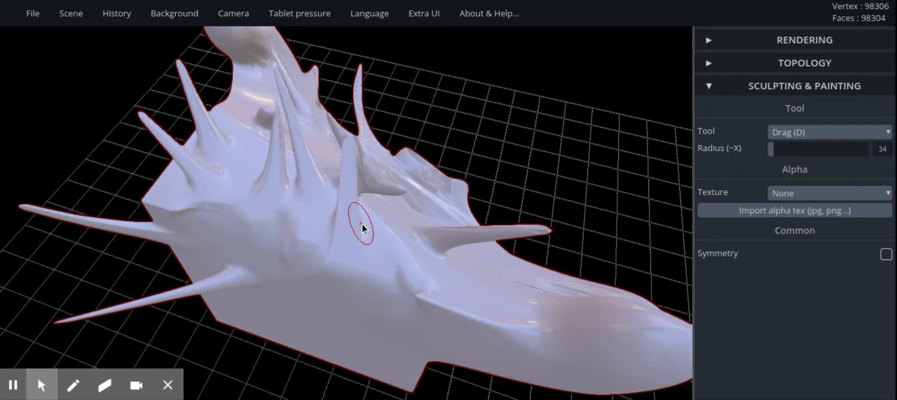
{"action": "left_click_drag", "start_coordinate": [363, 228], "coordinate": [359, 310]}
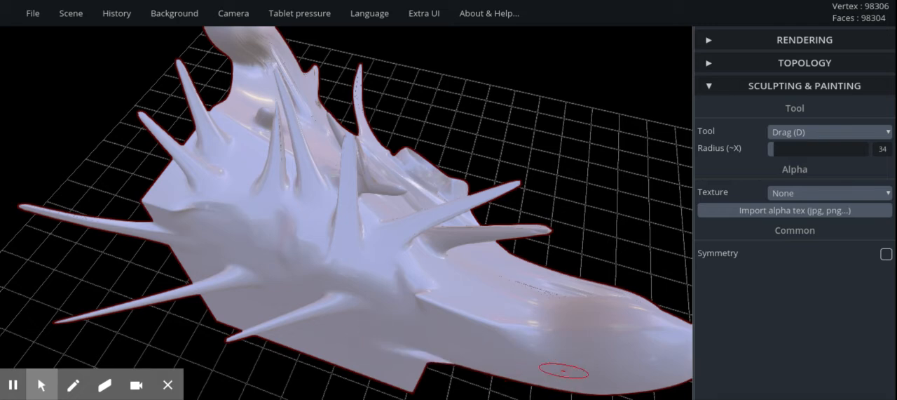
{"action": "mouse_move", "coordinate": [658, 169]}
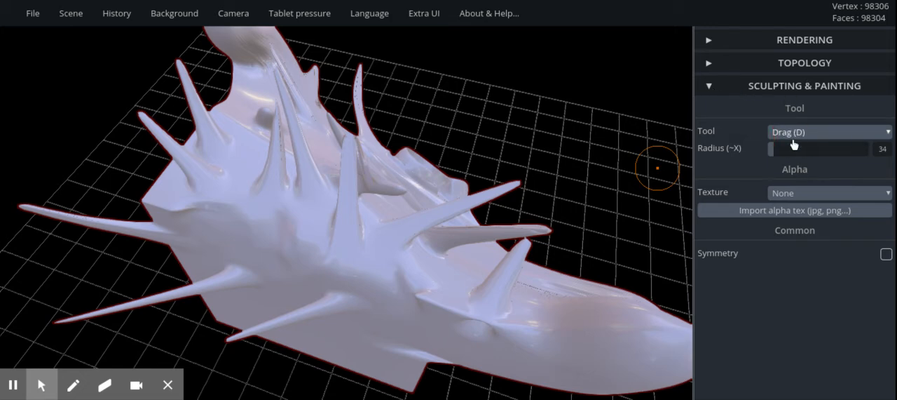
Step: Paint the tail and spiky ridge cyan-green (#56ffd6), then set the albedo to purple #d356ff
{"action": "left_click", "coordinate": [827, 131]}
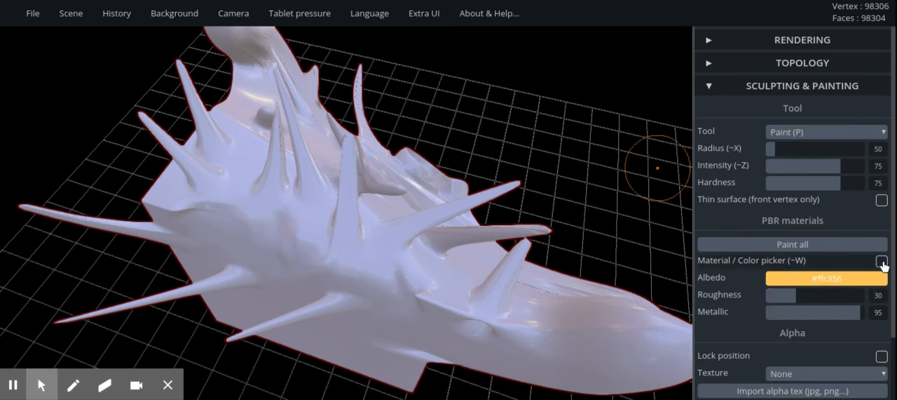
{"action": "left_click", "coordinate": [826, 277]}
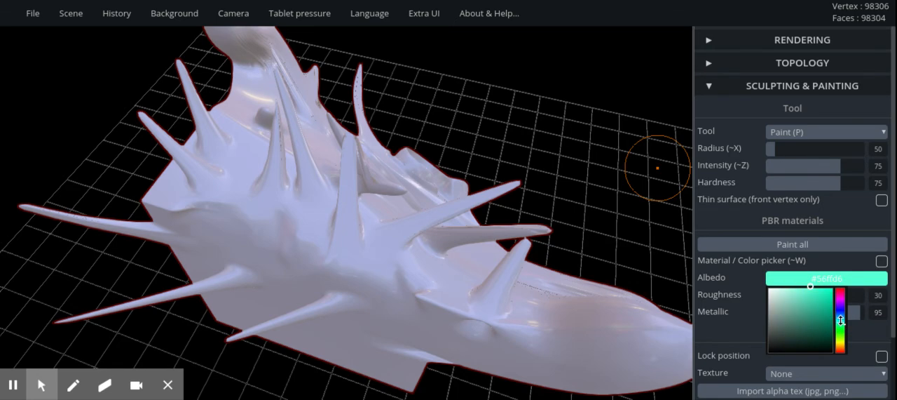
{"action": "left_click_drag", "start_coordinate": [656, 168], "coordinate": [599, 339]}
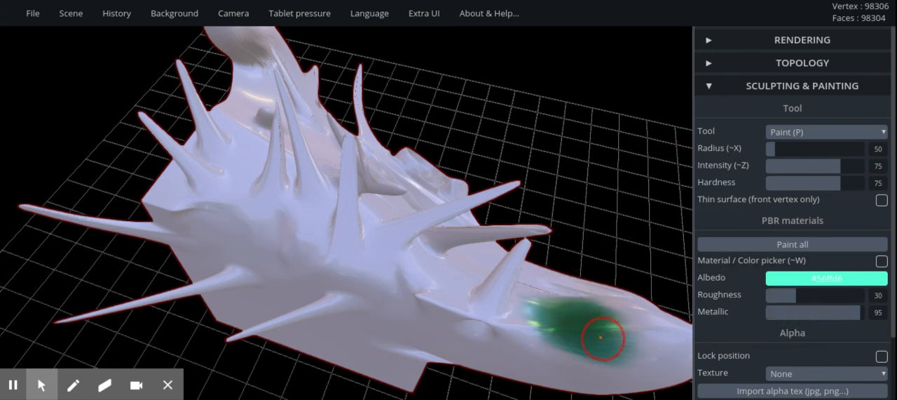
{"action": "left_click_drag", "start_coordinate": [601, 338], "coordinate": [331, 223]}
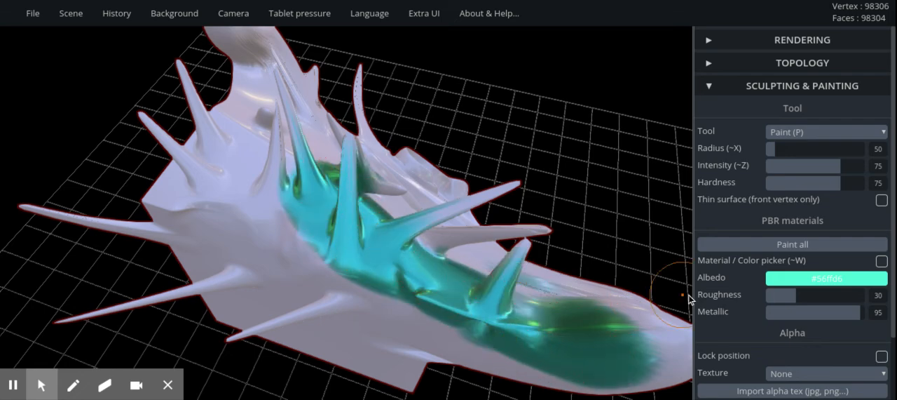
{"action": "left_click", "coordinate": [826, 277]}
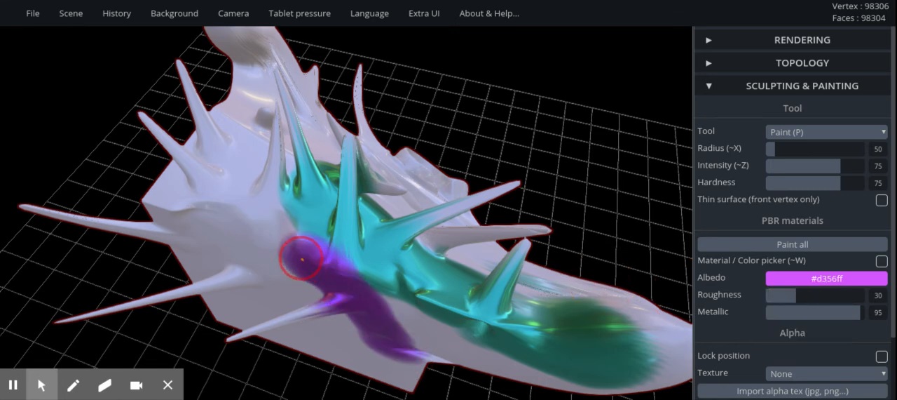
Step: Paint a purple streak along the ridge side, then orbit to view the other end
{"action": "left_click_drag", "start_coordinate": [302, 260], "coordinate": [498, 343]}
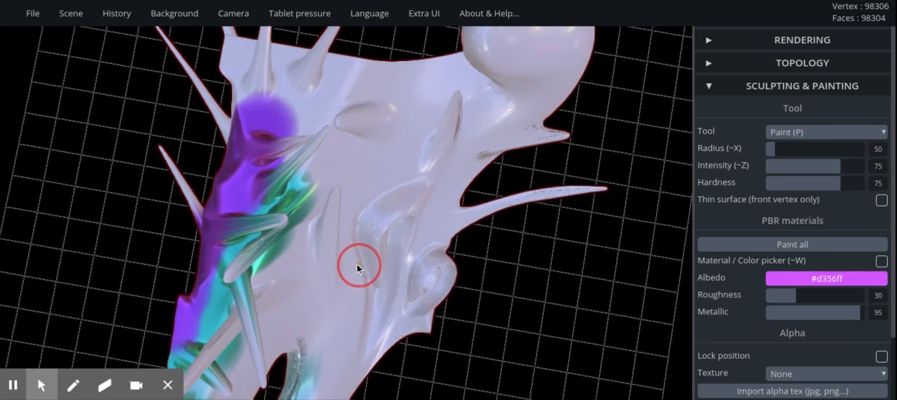
{"action": "left_click_drag", "start_coordinate": [358, 266], "coordinate": [475, 157]}
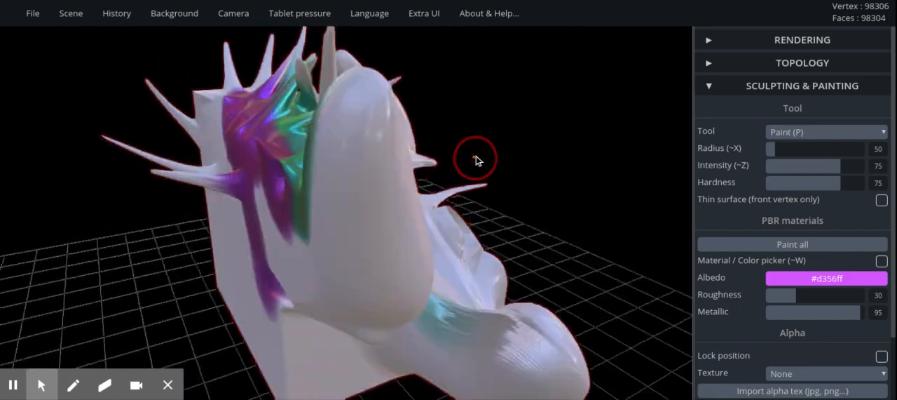